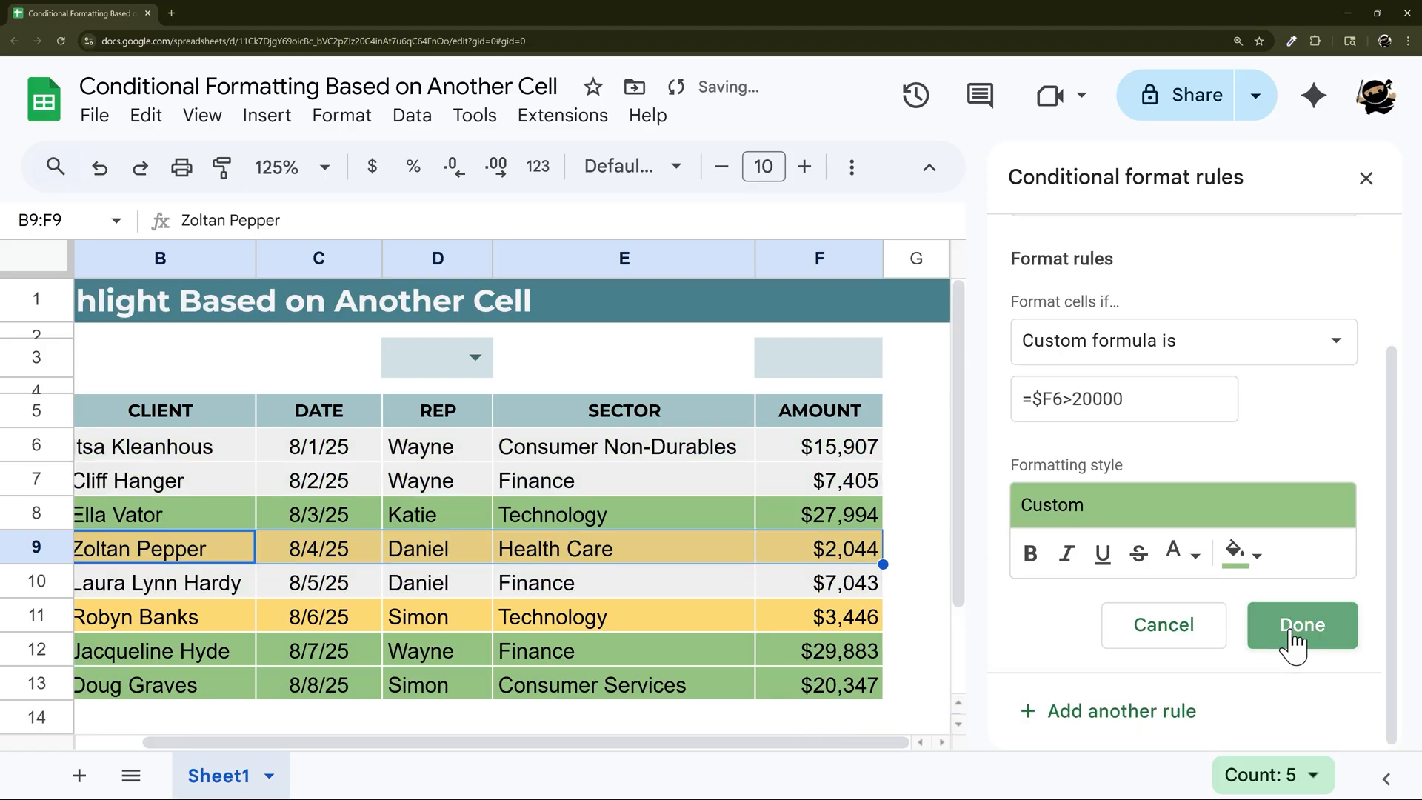
- Save the =$F6>20000 custom-formula rule so client rows above 20000 turn highlighted
left_click(1301, 625)
type("20000")
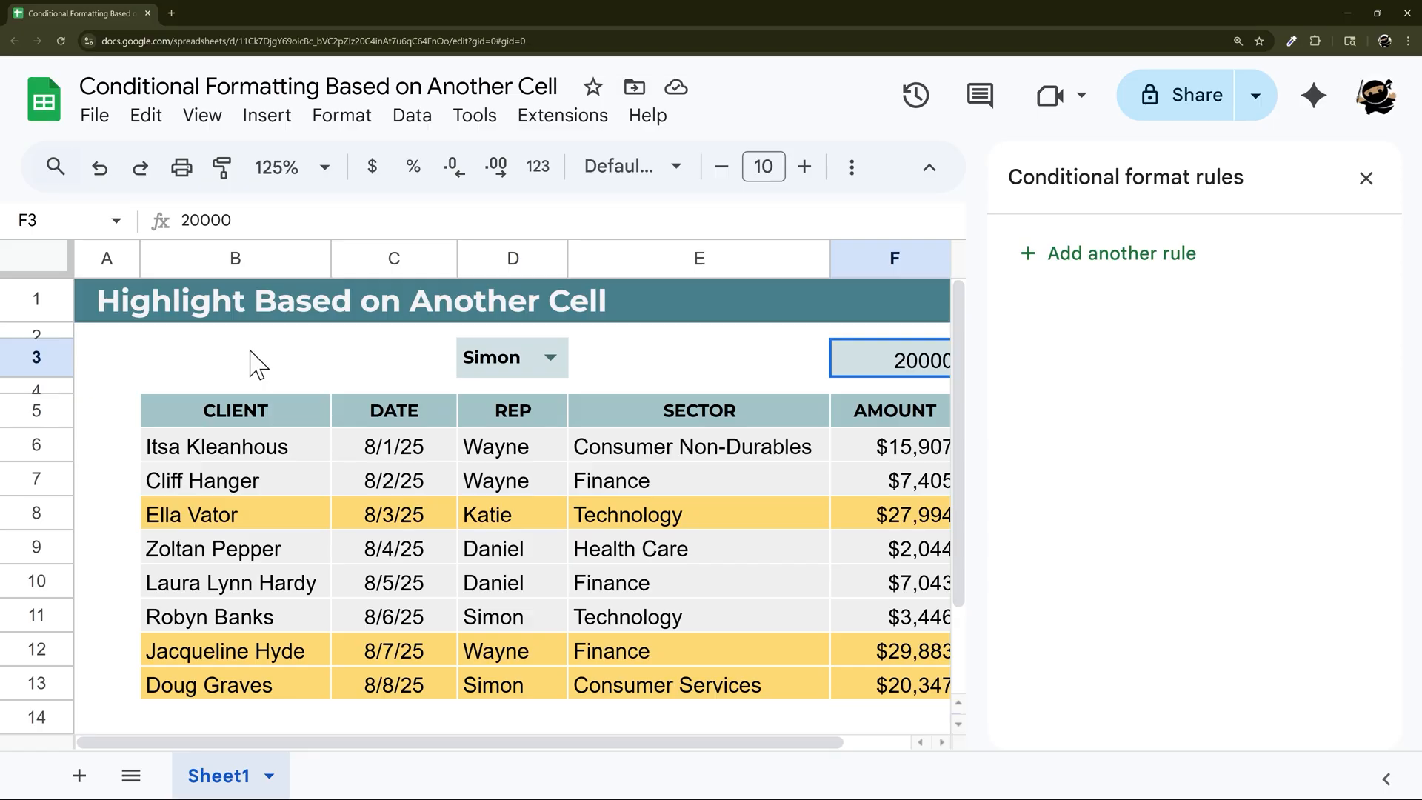